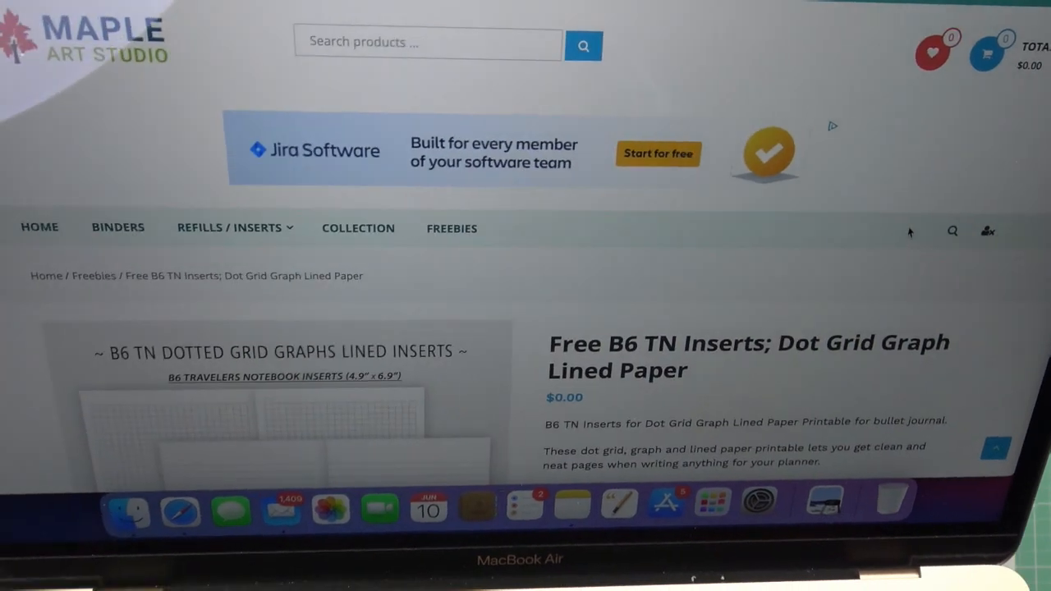
Step: Add the free B6 traveler's notebook inserts to the Maple Art Studio cart
scroll("up", 3)
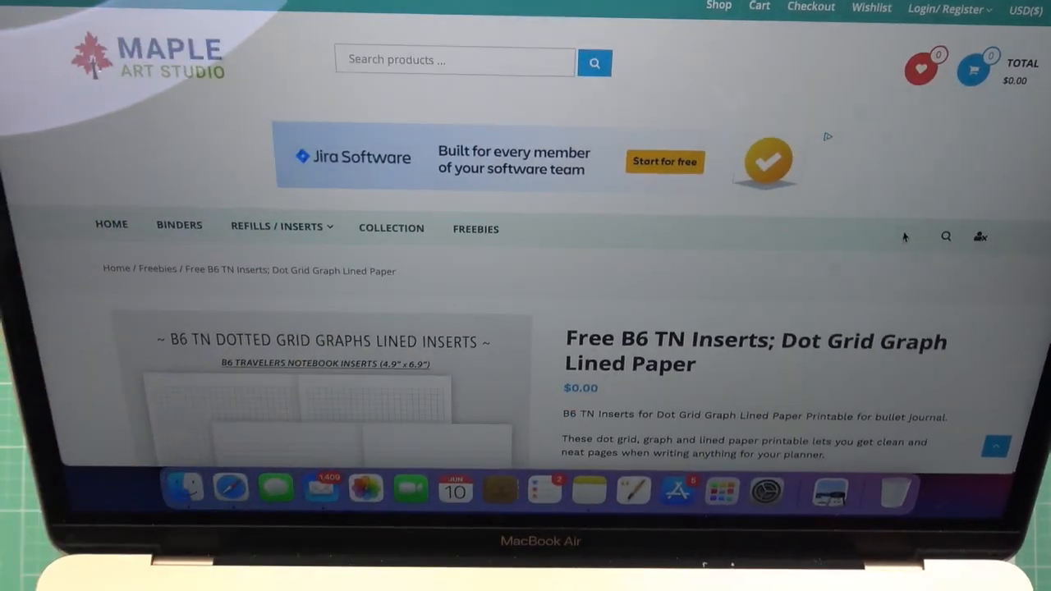
scroll("down", 3)
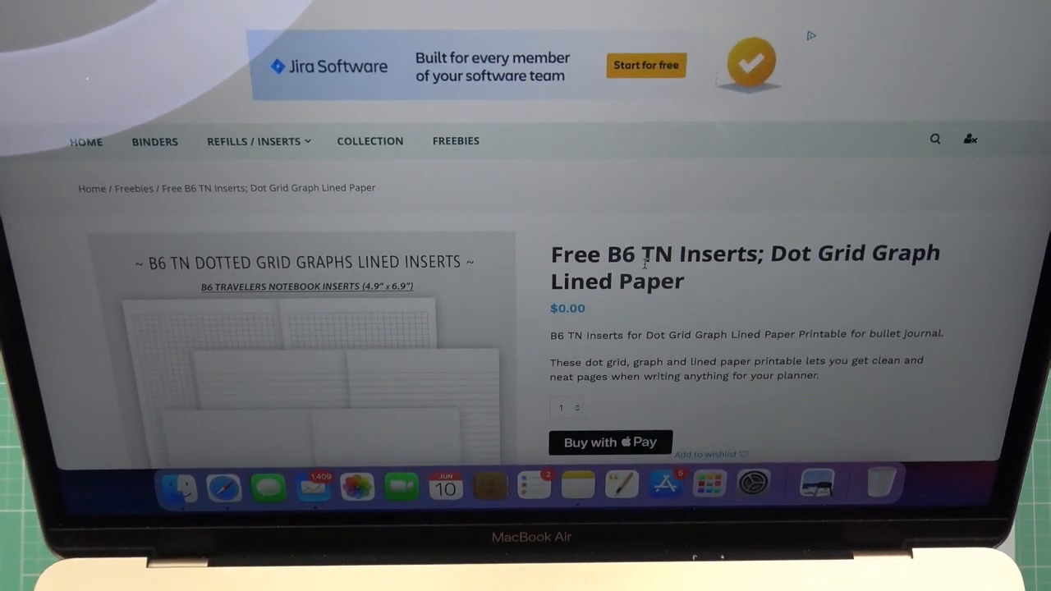
scroll("down", 3)
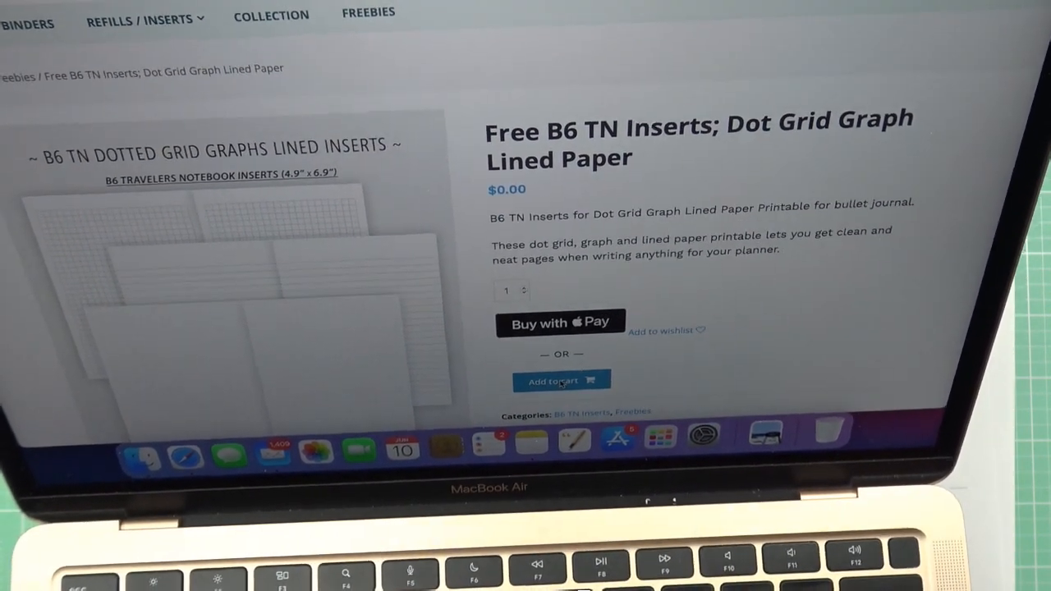
left_click(561, 381)
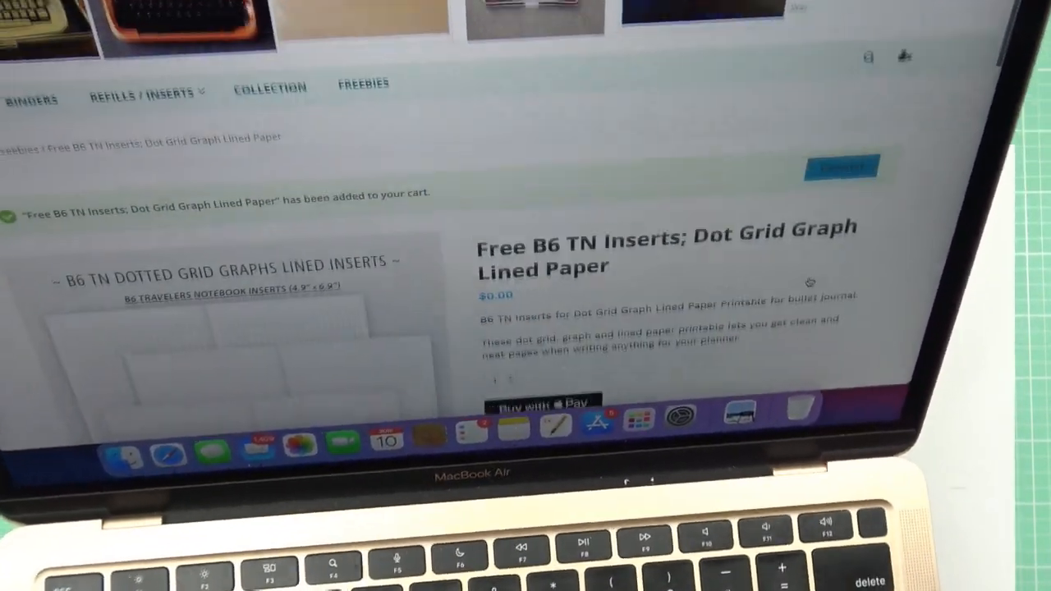
scroll("down", 3)
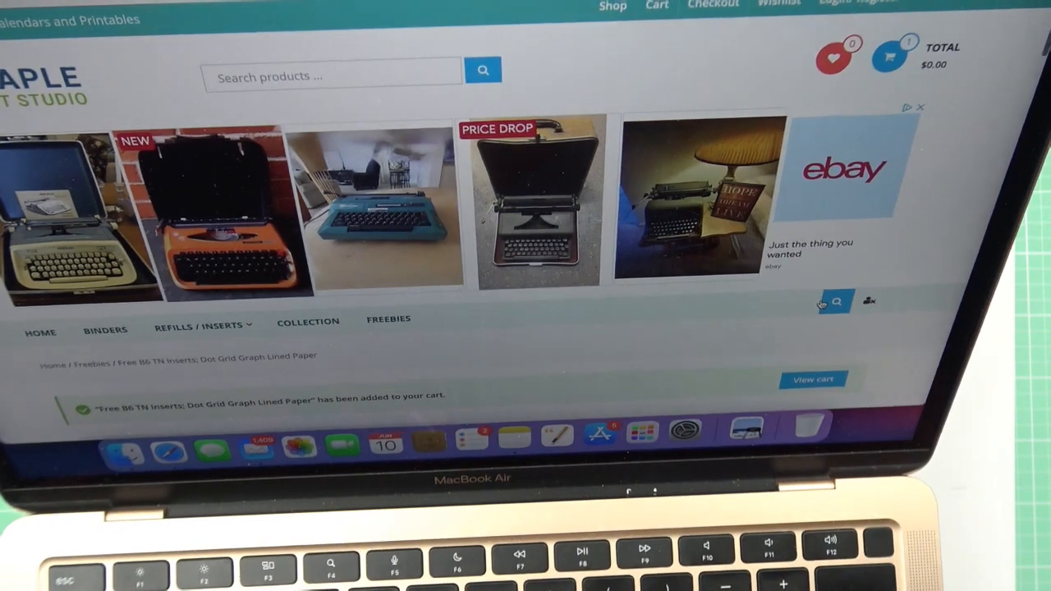
scroll("down", 3)
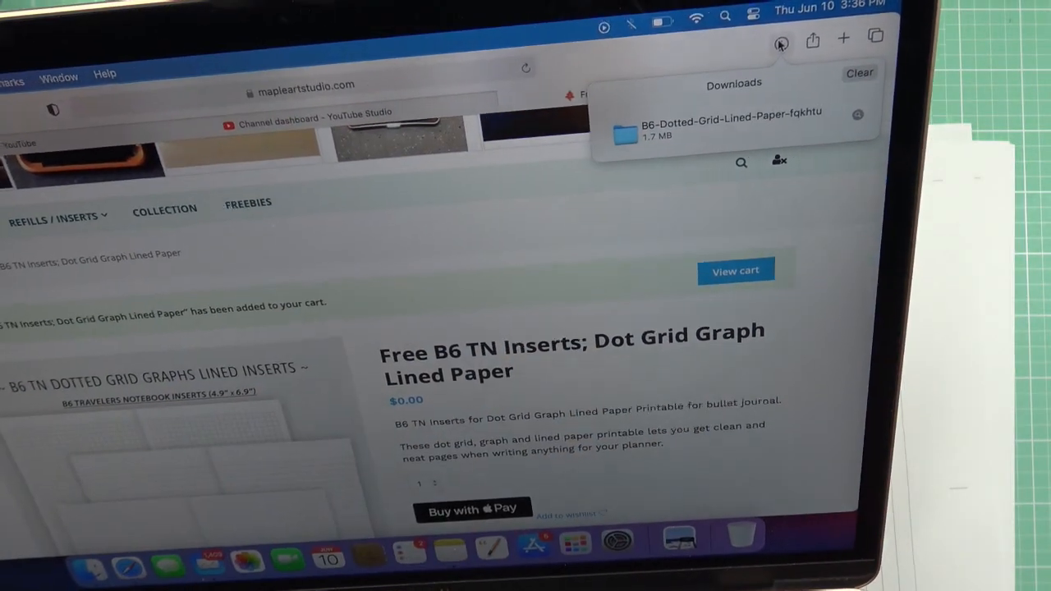
Step: Reveal the downloaded B6-Dotted-Grid-Lined-Paper folder in Finder from Safari's Downloads list
left_click(727, 115)
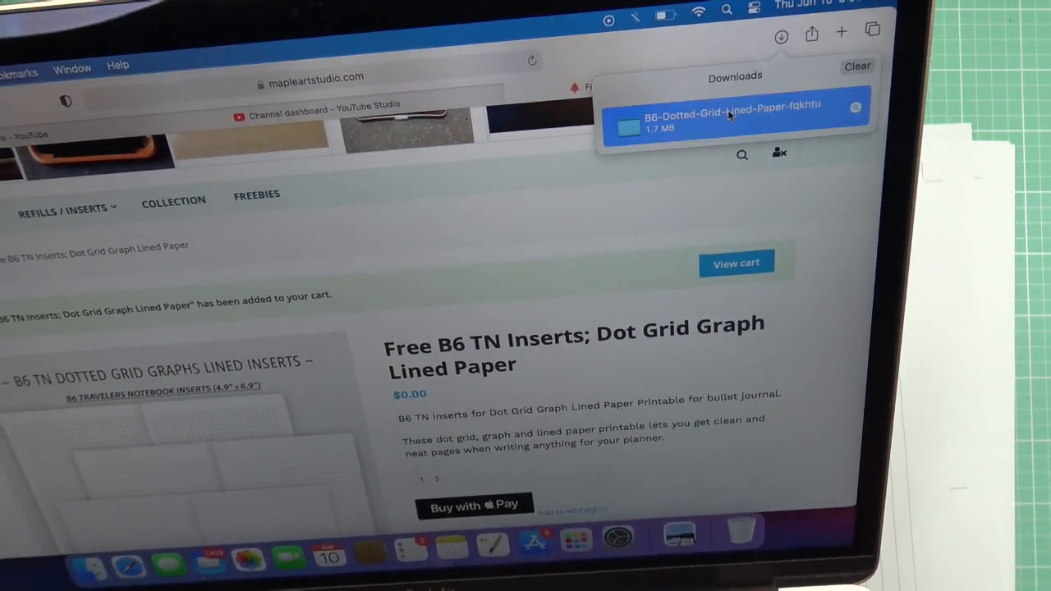
left_click(731, 115)
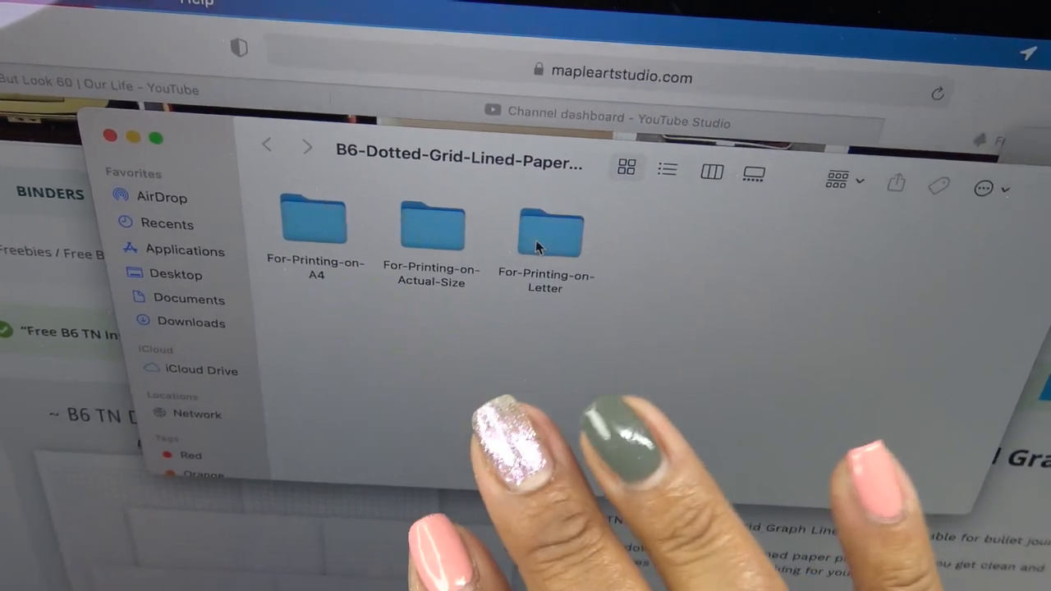
mouse_move(534, 239)
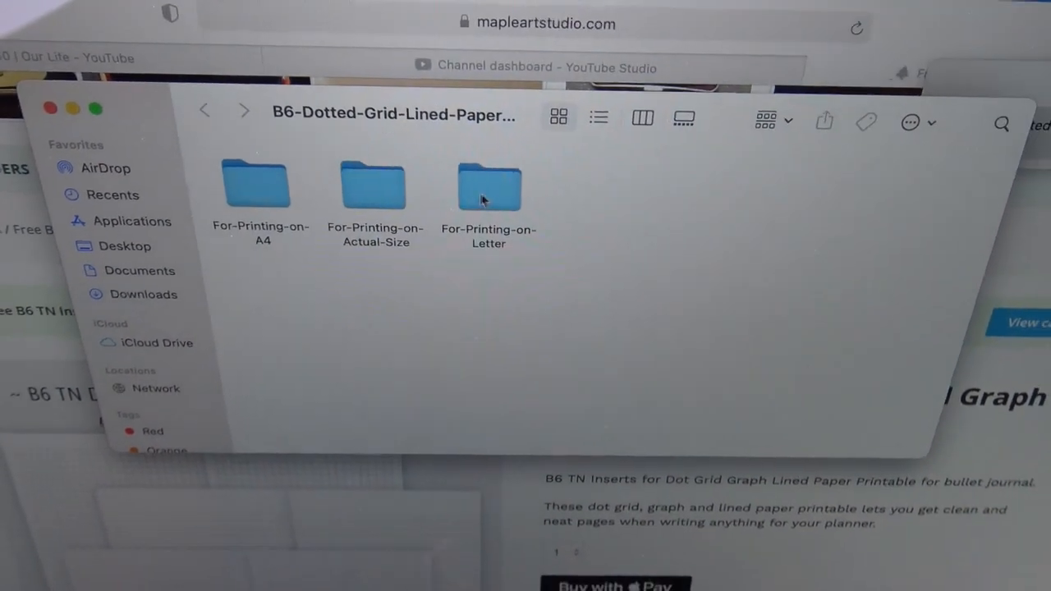
Step: Open For-Printing-on-Letter and browse the lined paper PDF's preview pages
double_click(489, 184)
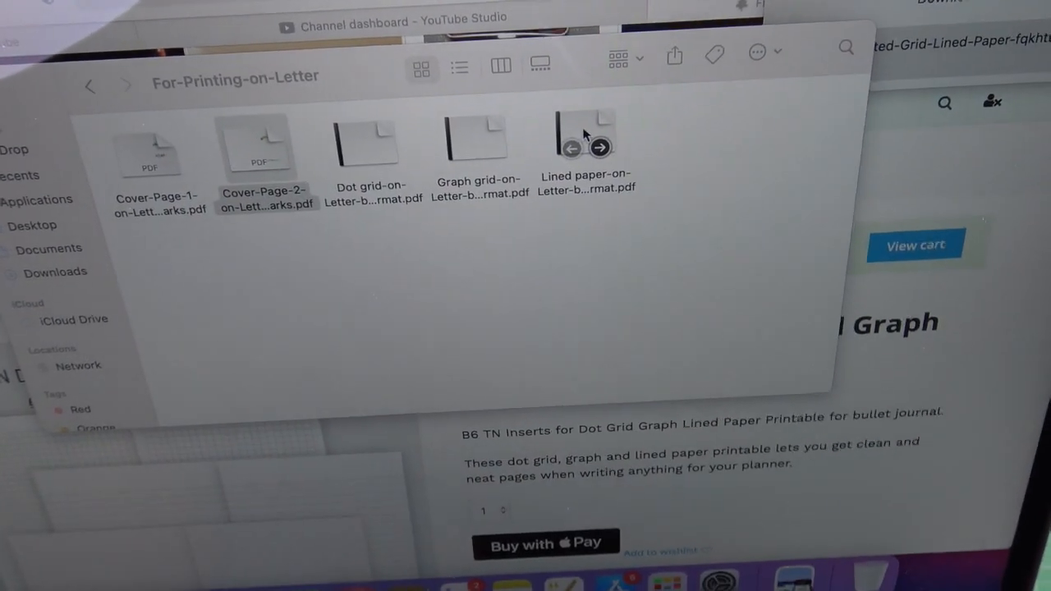
left_click(585, 144)
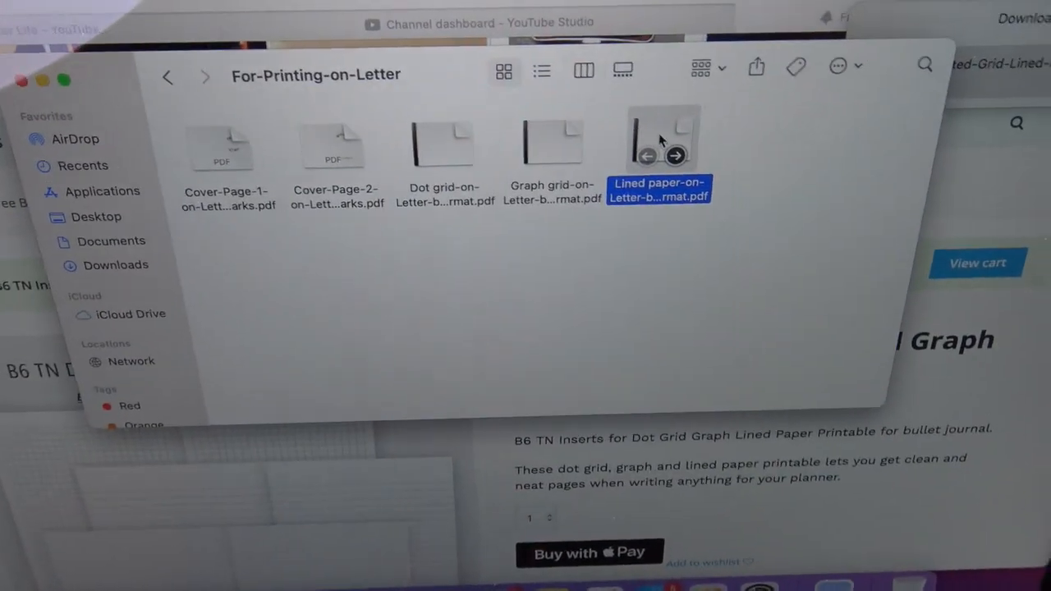
Step: Open Lined paper-on-Letter-booklet-format.pdf in Preview
double_click(658, 144)
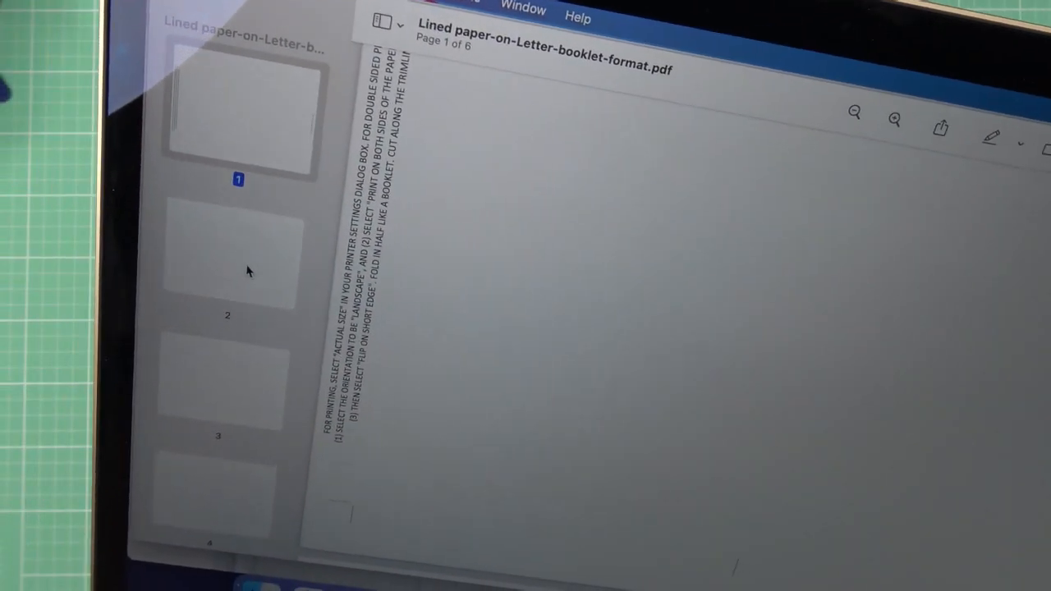
Step: Close the lined paper PDF window to return to the Finder folder
left_click(234, 259)
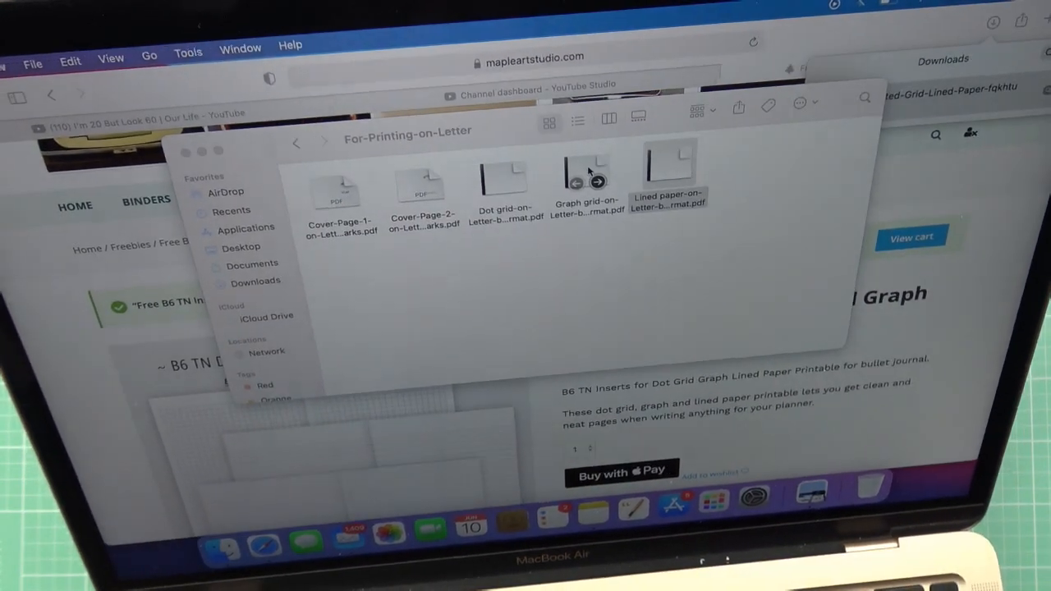
Step: Open Dot grid-on-Letter-booklet-format.pdf in Preview
left_click(504, 181)
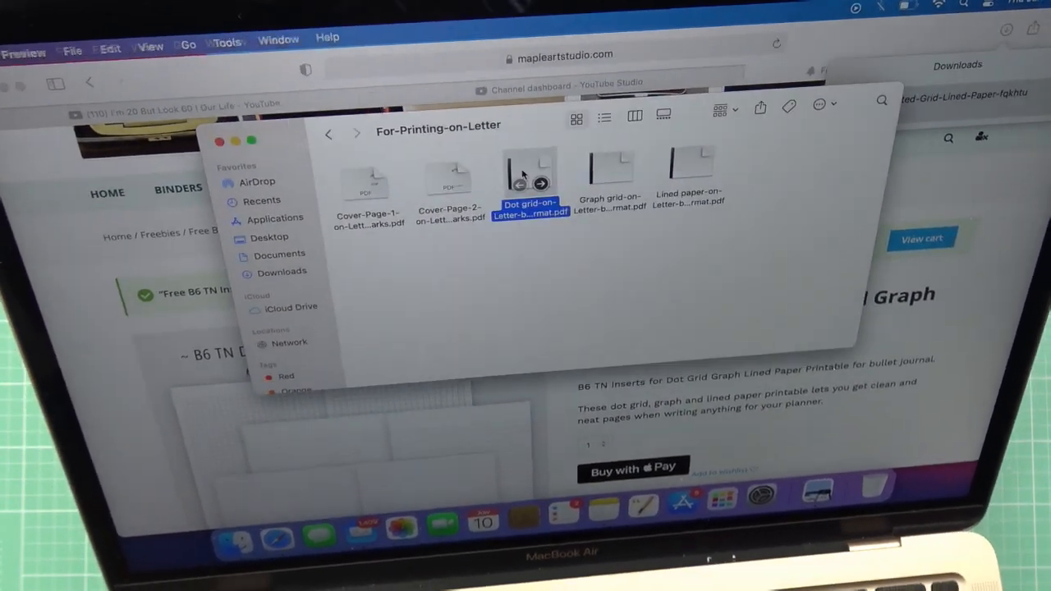
double_click(530, 173)
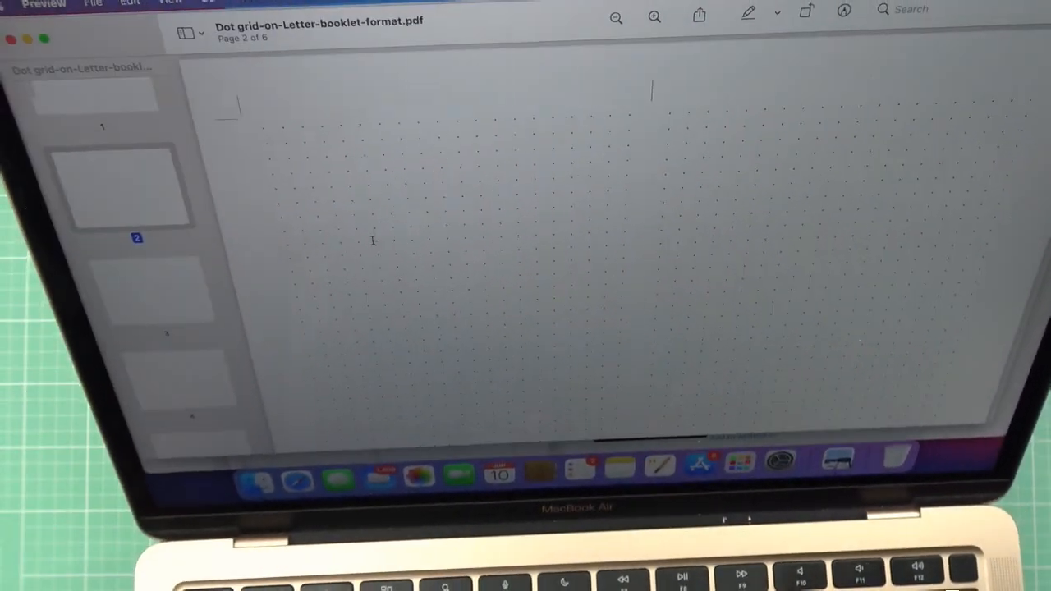
Step: Bring up the dot grid PDF's print settings and tick Black & White
left_click(93, 4)
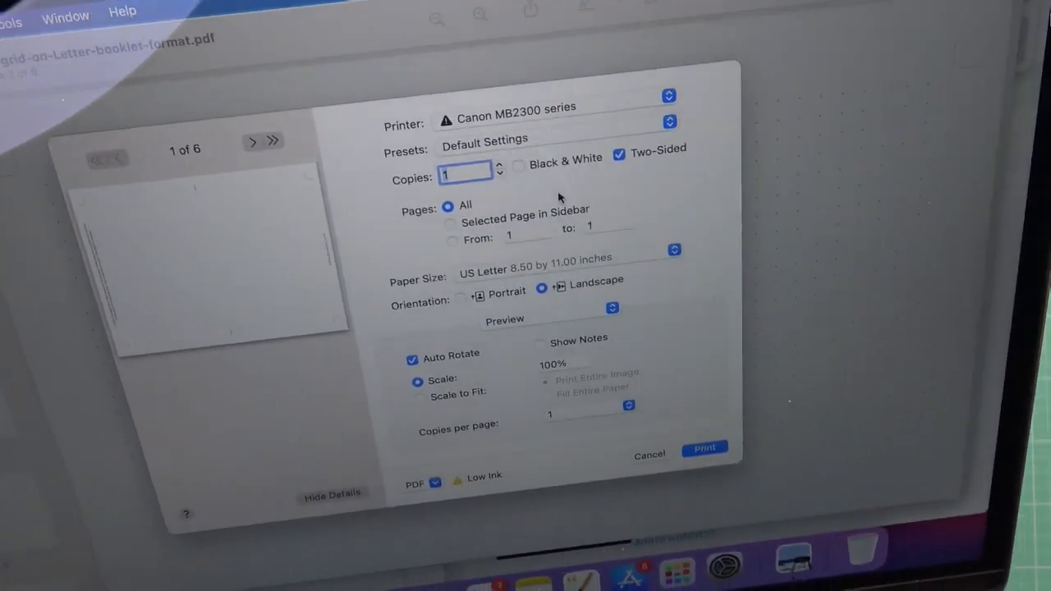
left_click(519, 163)
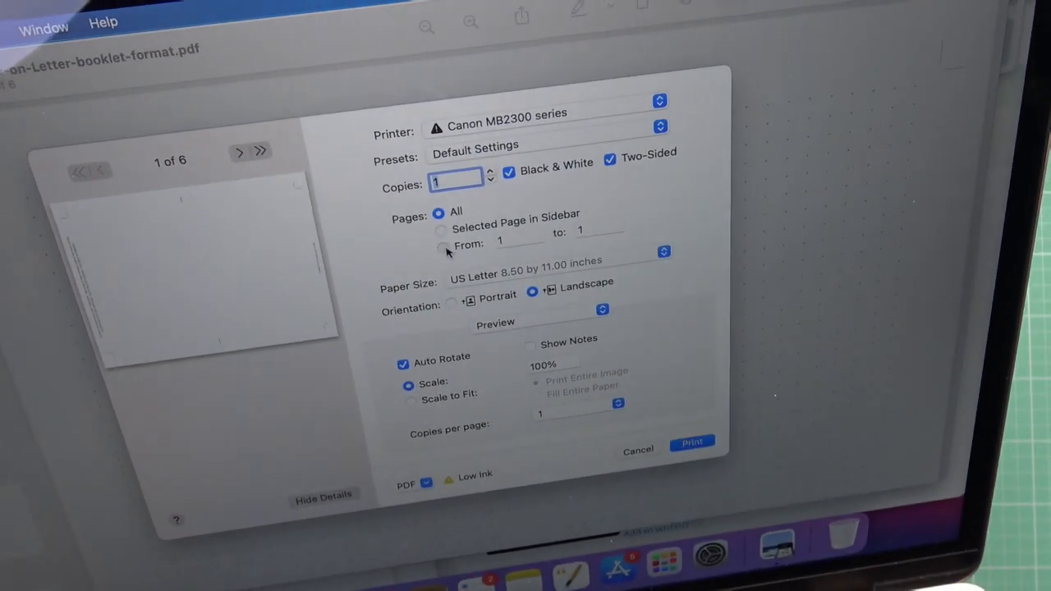
Step: Print pages 3 to 6, four copies, of the dot grid booklet
left_click(442, 248)
type("3")
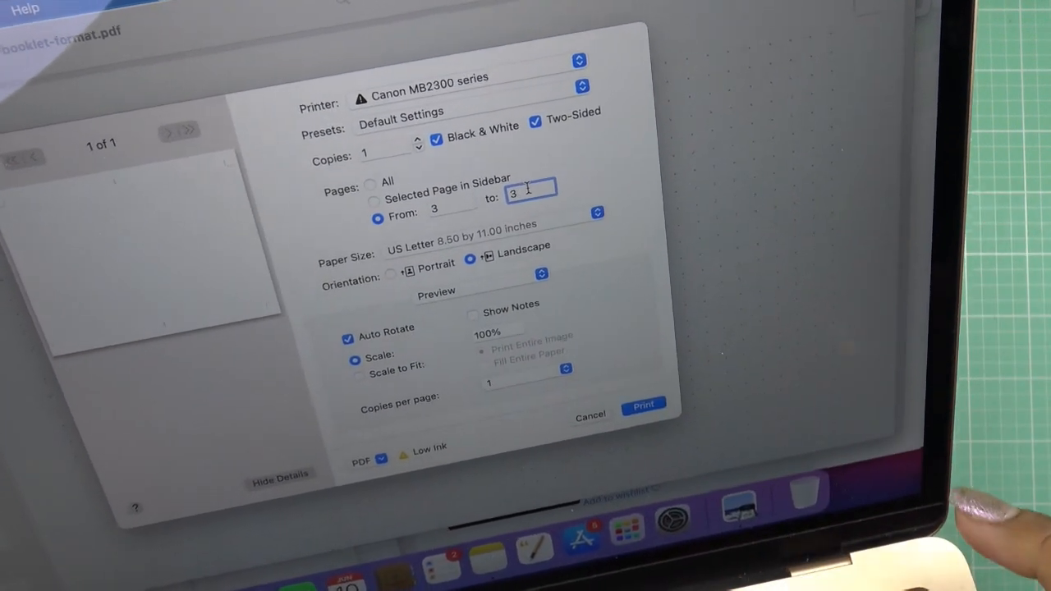
type("6")
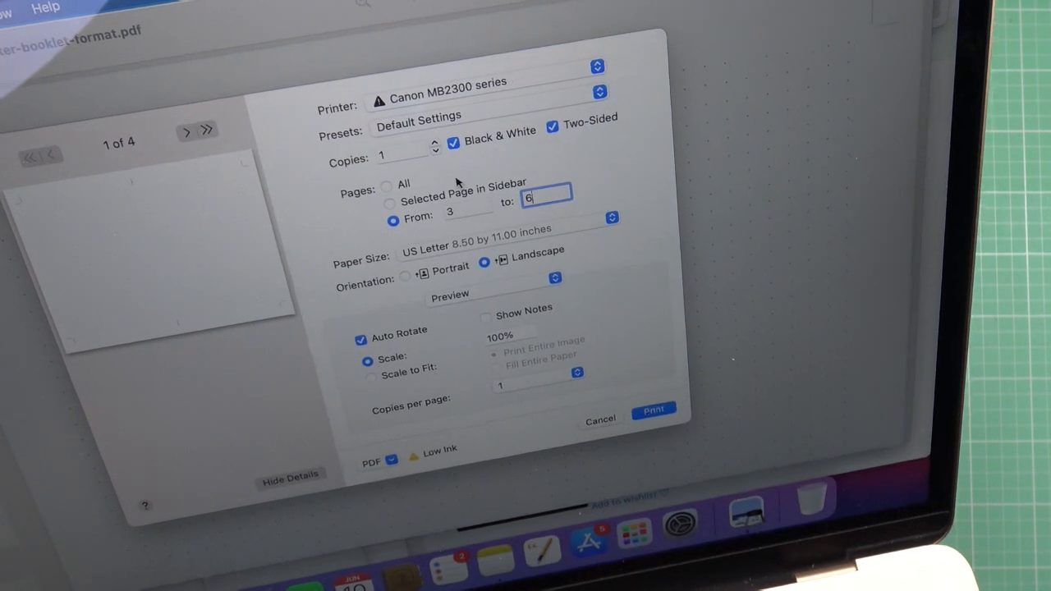
left_click(403, 156)
type("4")
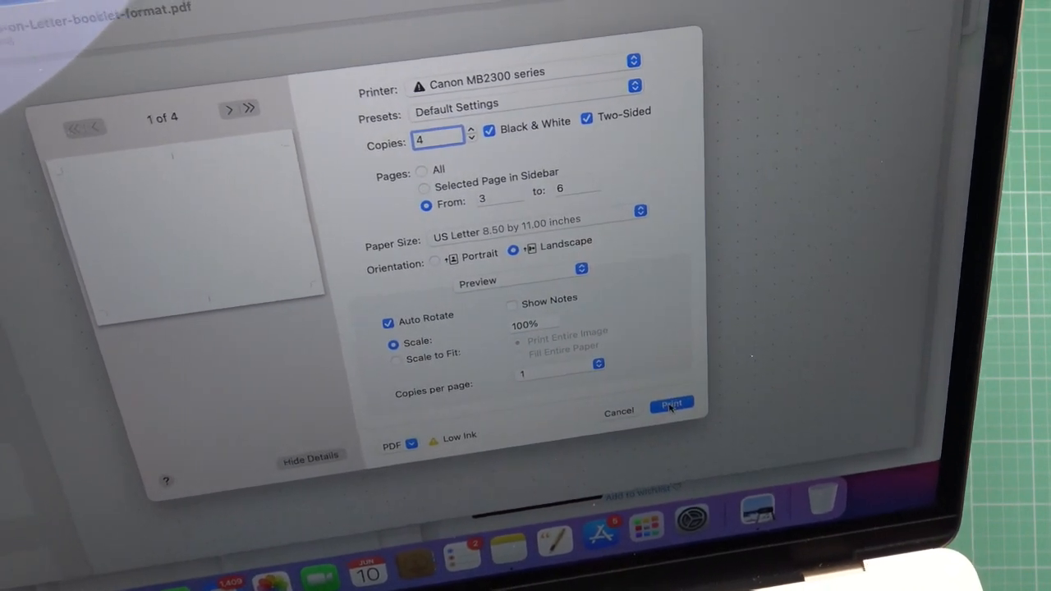
left_click(672, 403)
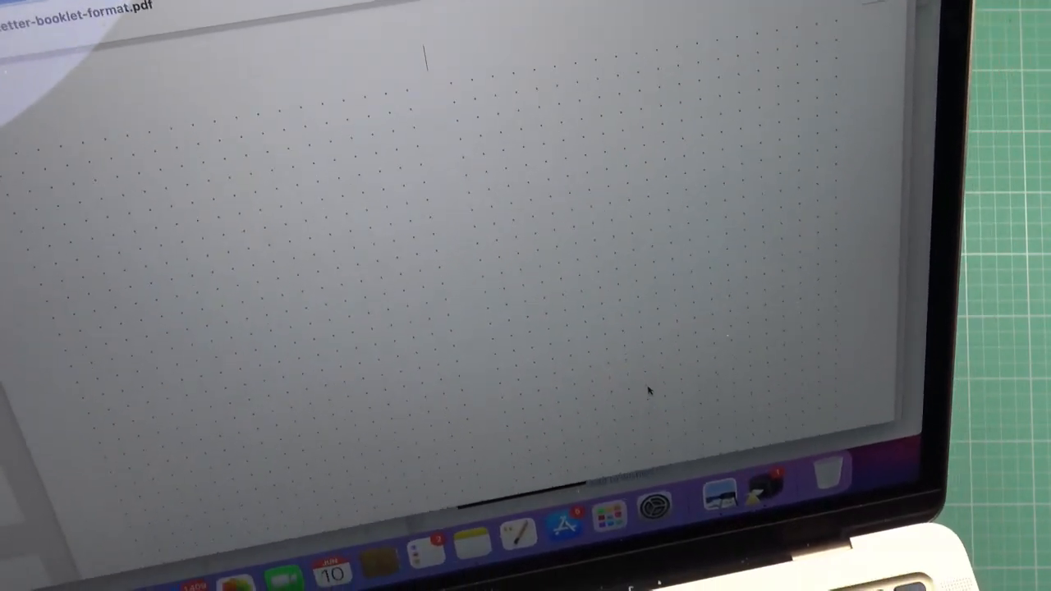